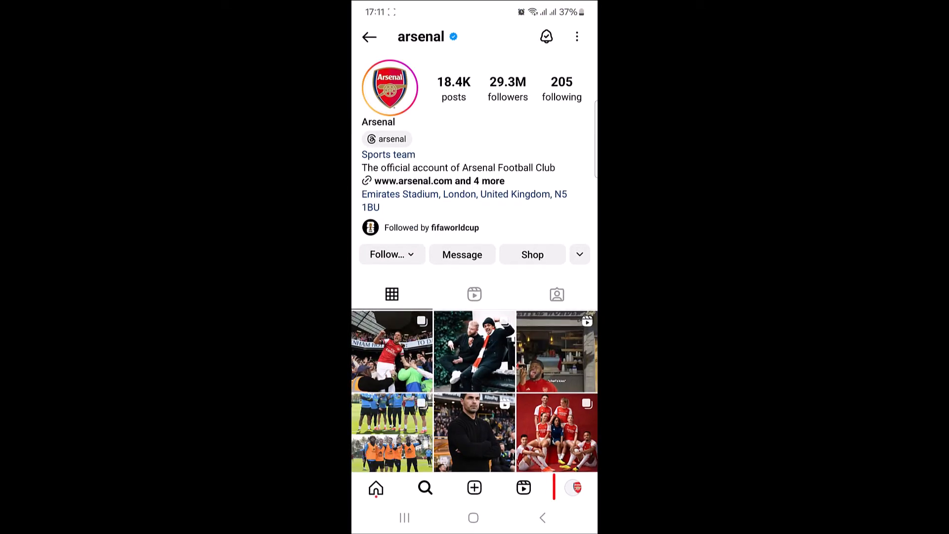
# - Go to your own profile and open the Settings and activity page
pyautogui.click(572, 487)
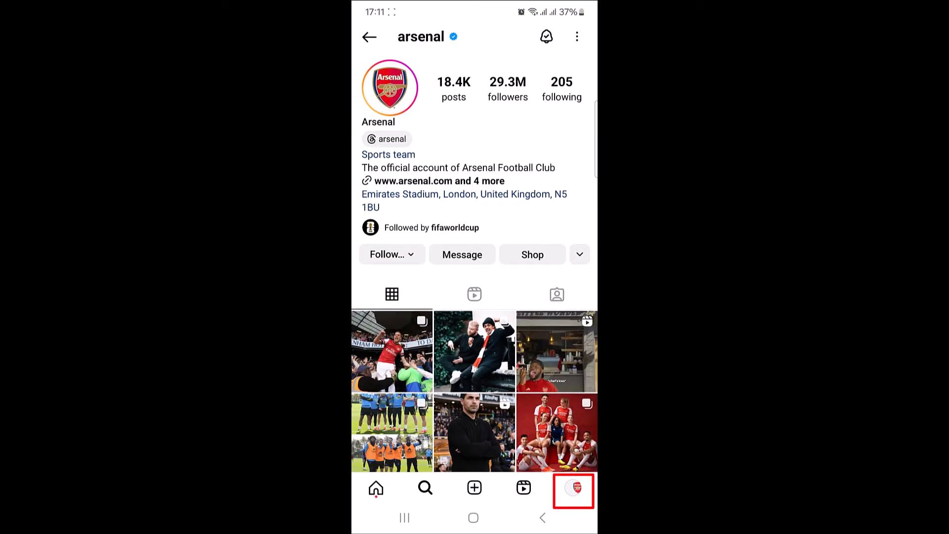
pyautogui.click(572, 487)
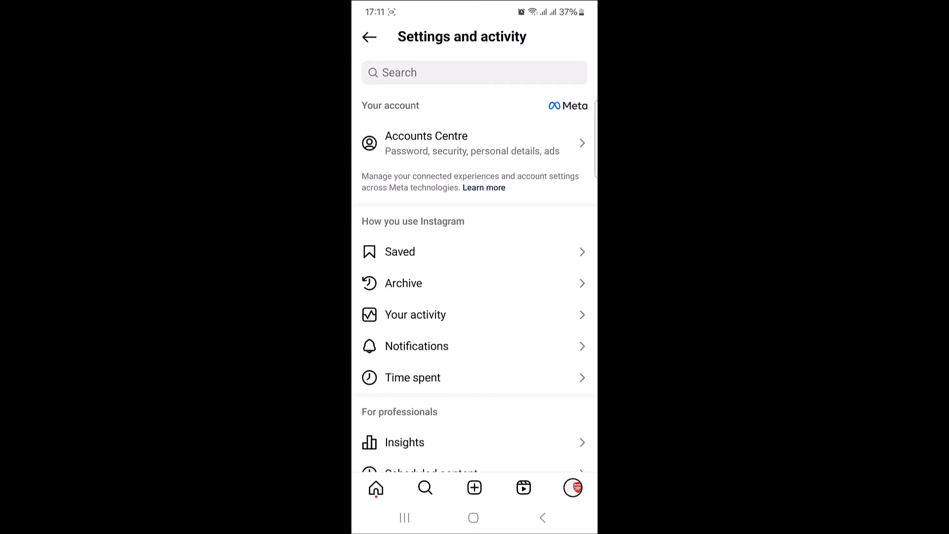
# - Scroll to For professionals and open Creator tools and controls
pyautogui.scroll(-3)
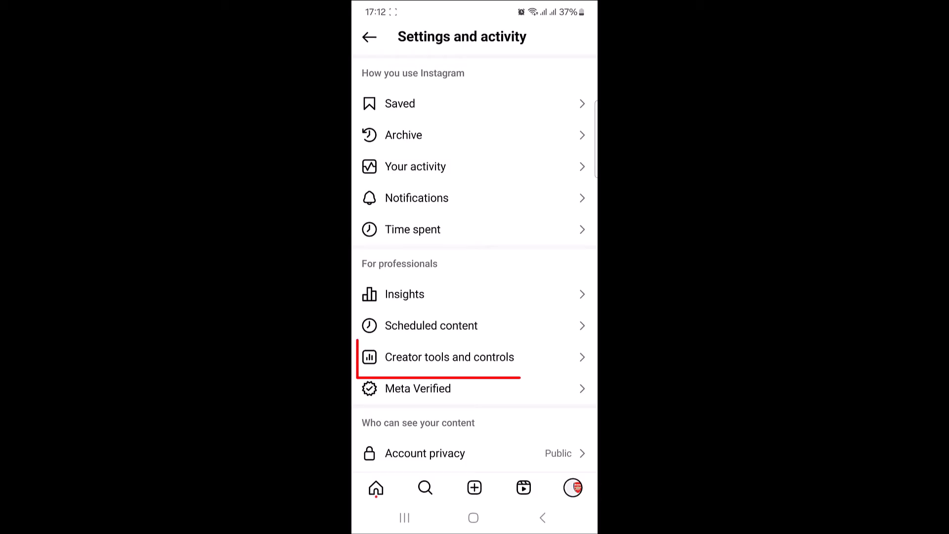
pyautogui.click(449, 356)
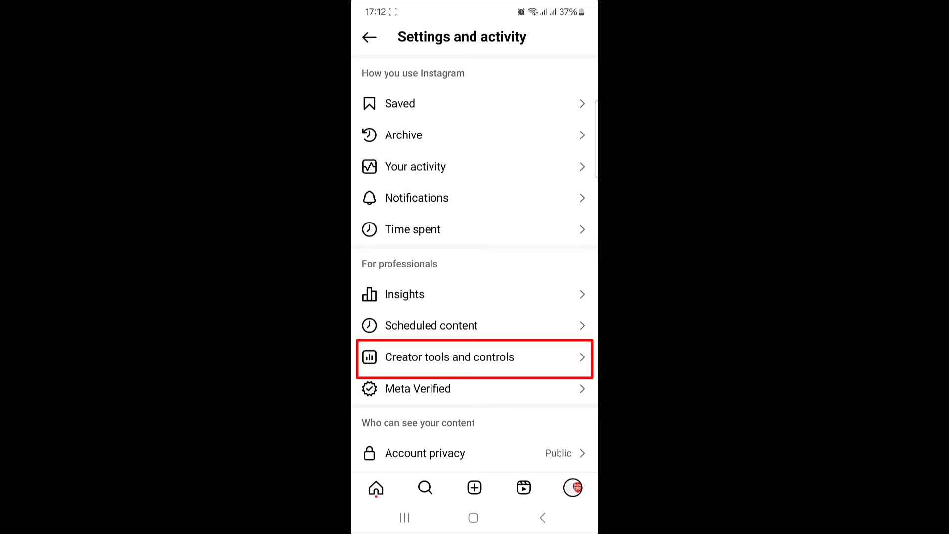
pyautogui.click(475, 357)
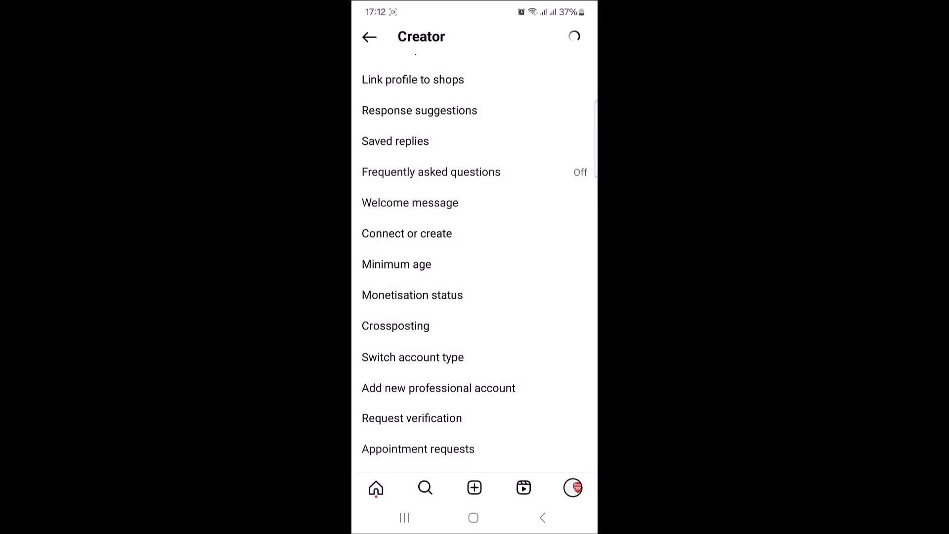
# - Choose Switch account type and confirm Switch to personal account
pyautogui.click(412, 356)
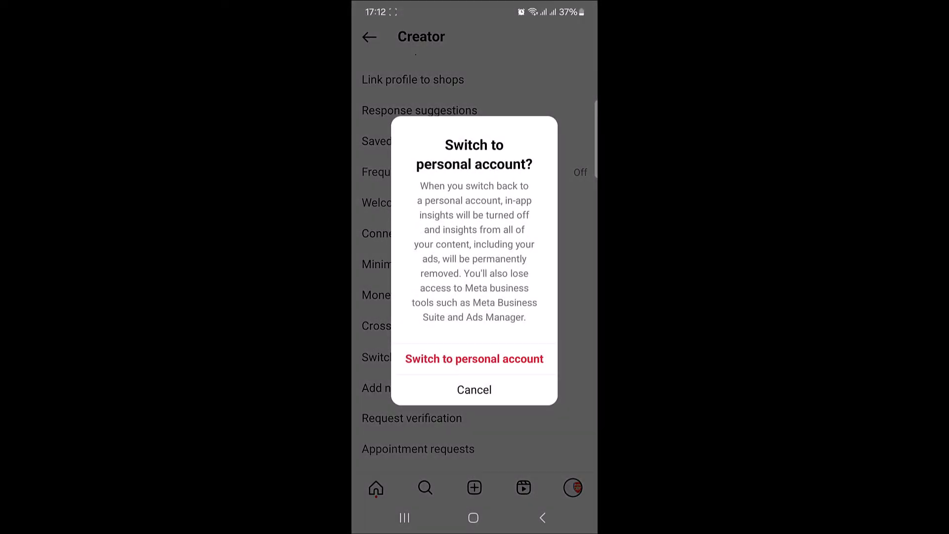
pyautogui.click(474, 358)
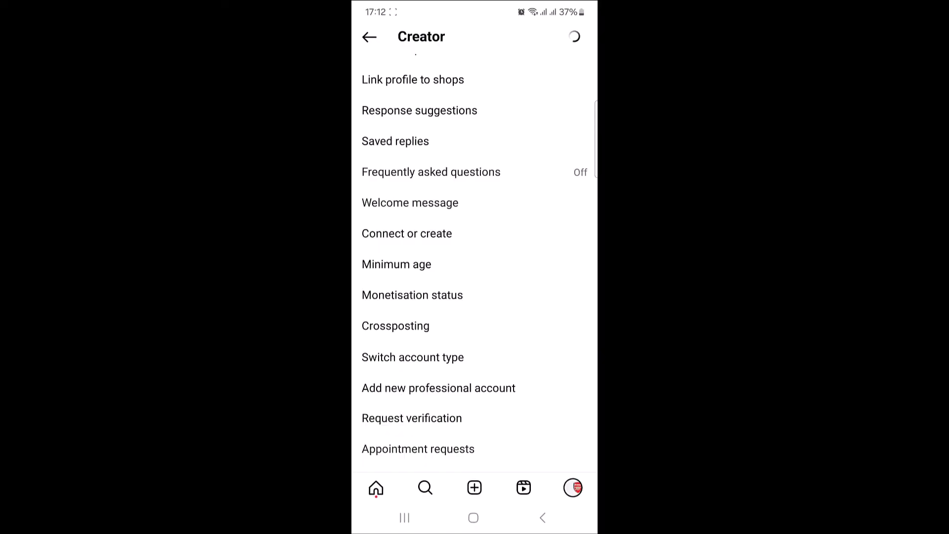